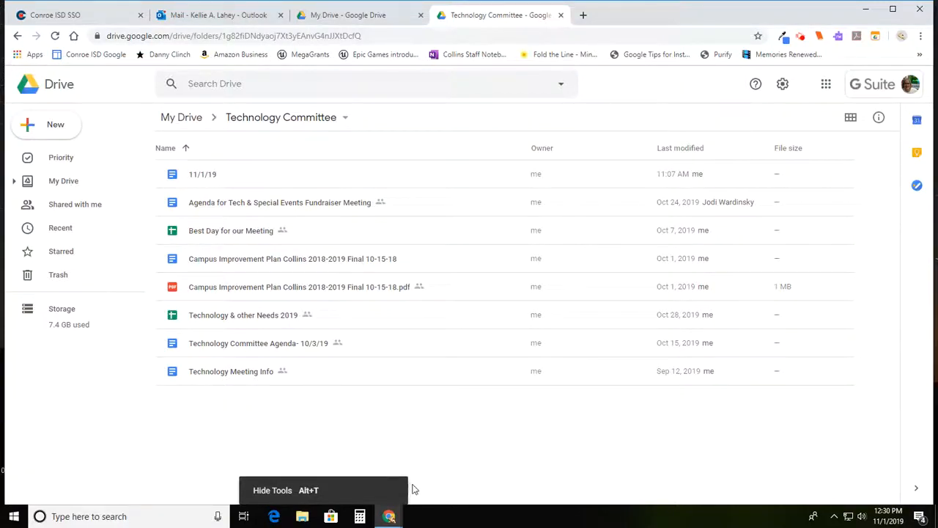
mouse_move(466, 440)
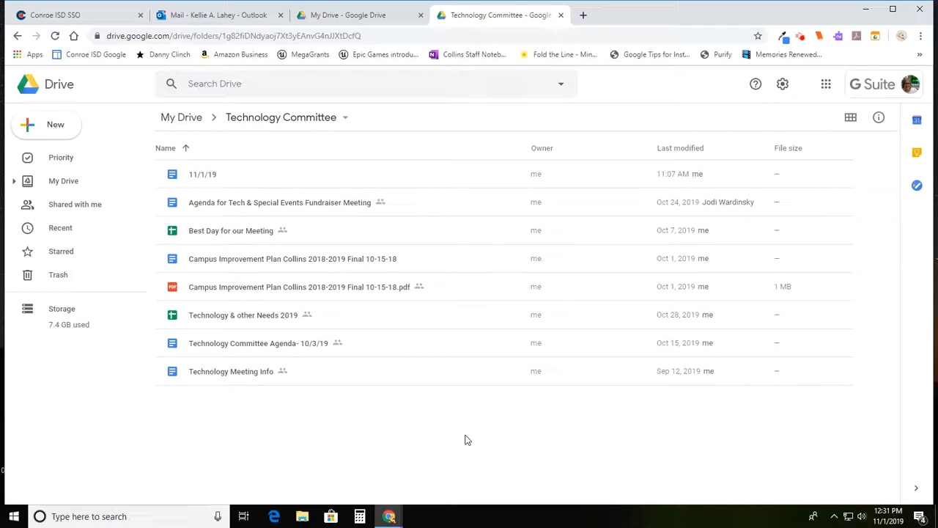
mouse_move(662, 164)
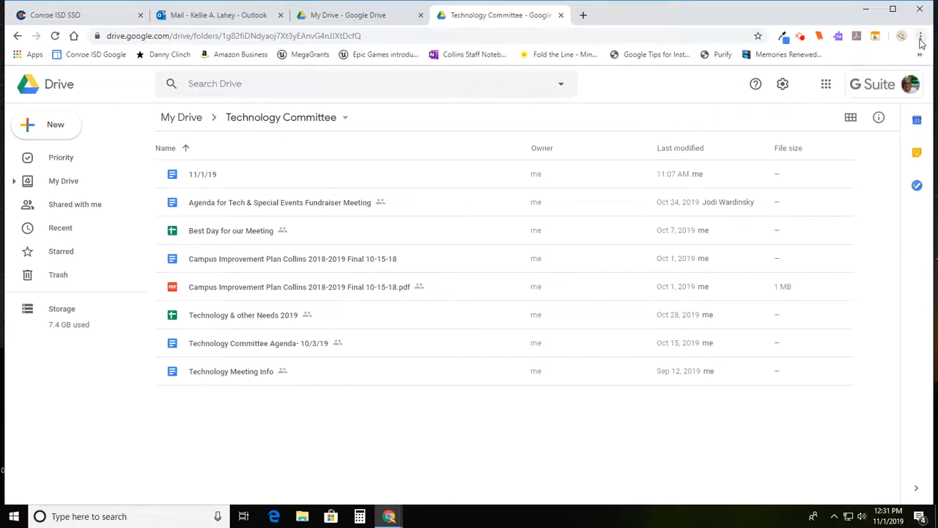
Open Chrome's Settings page from the three-dot menu
click(921, 35)
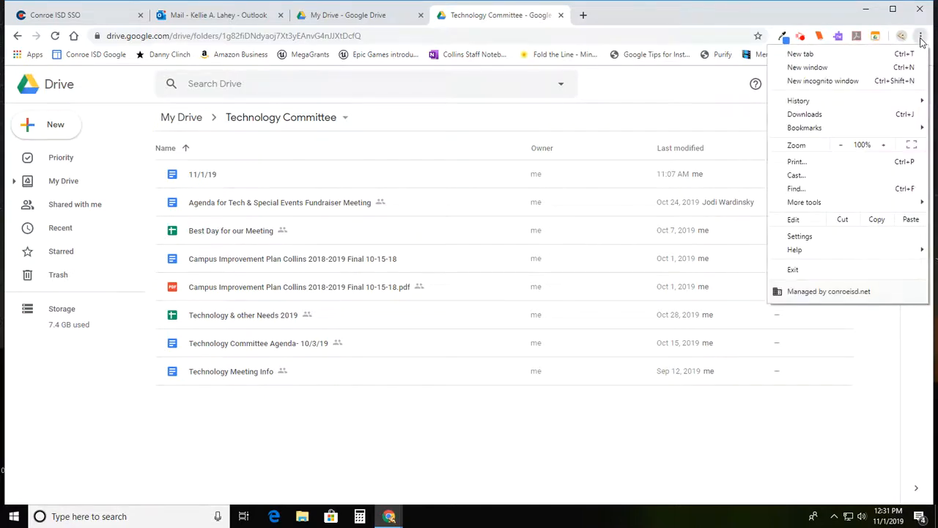
mouse_move(803, 202)
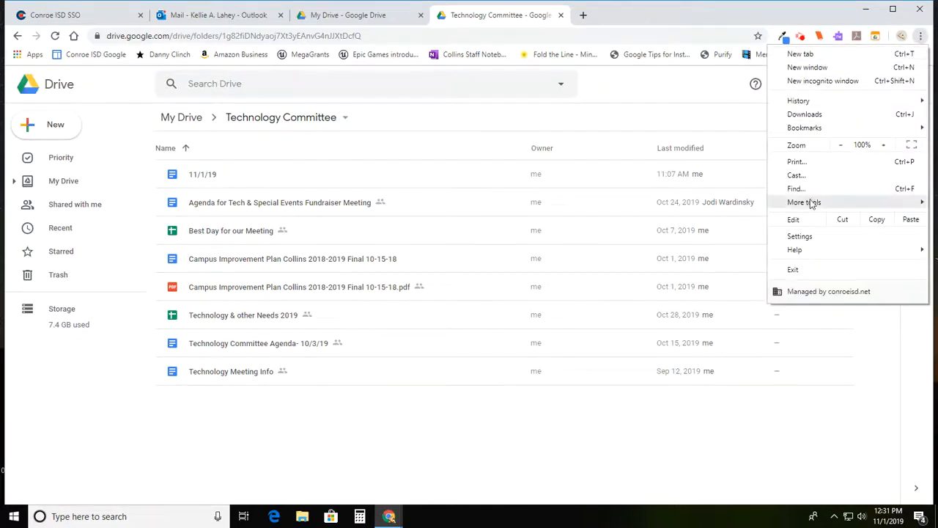
click(800, 236)
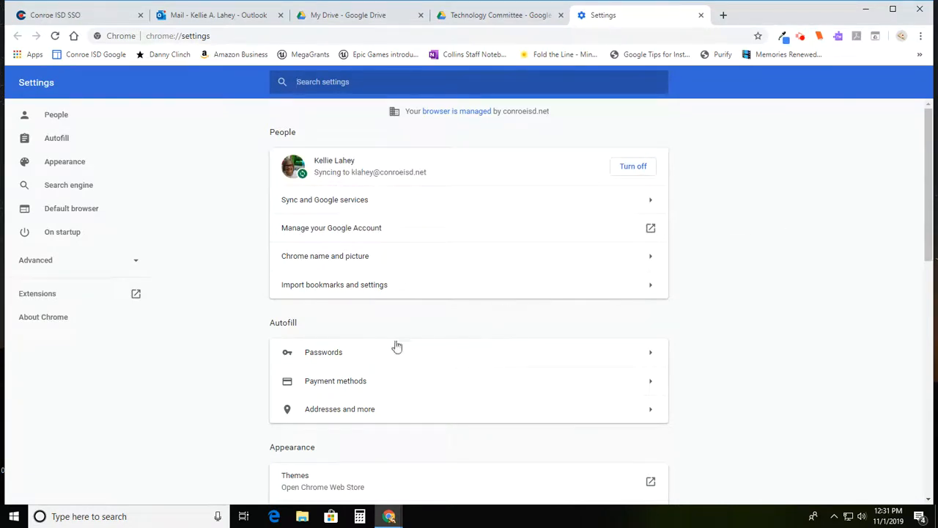
mouse_move(265, 154)
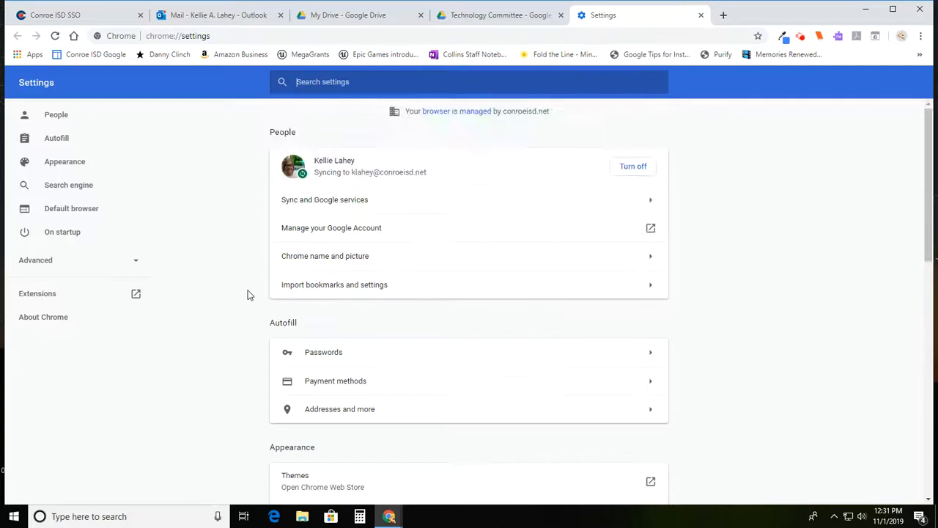
mouse_move(294, 334)
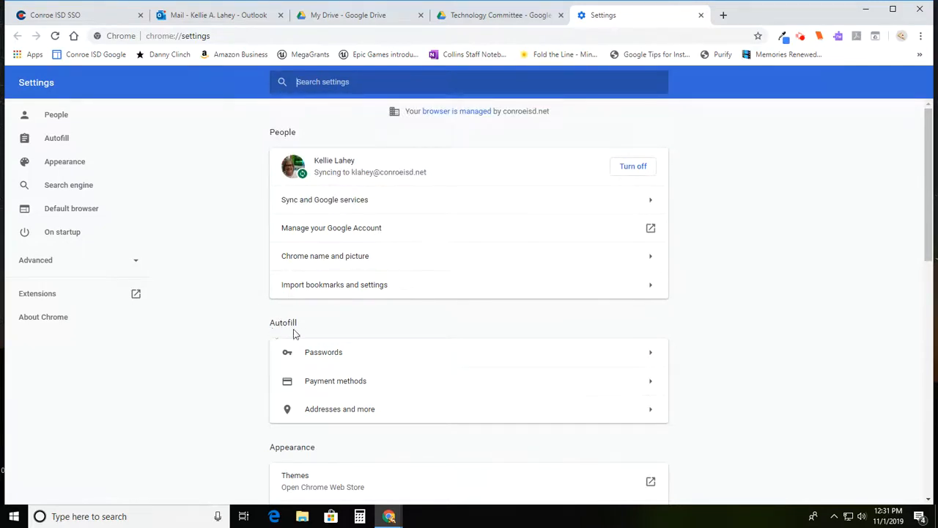
mouse_move(310, 363)
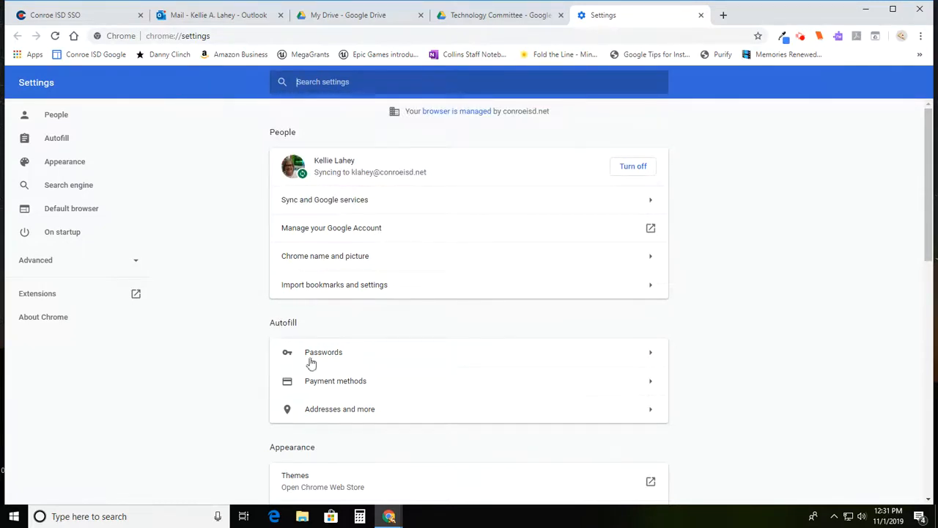
mouse_move(324, 360)
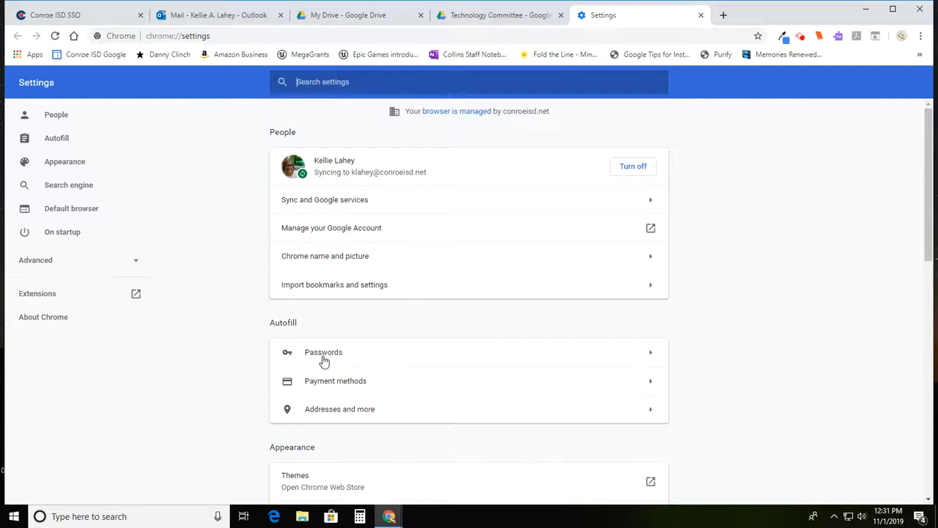
mouse_move(343, 386)
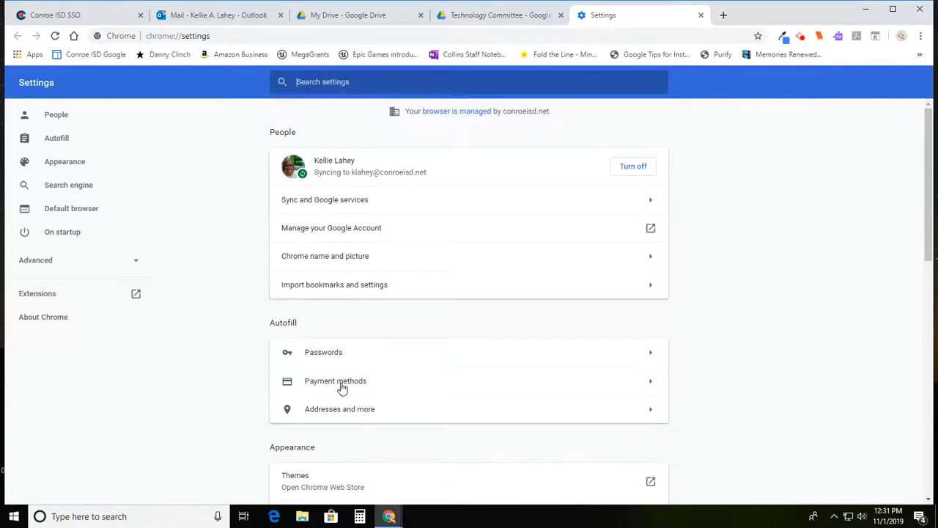
mouse_move(349, 399)
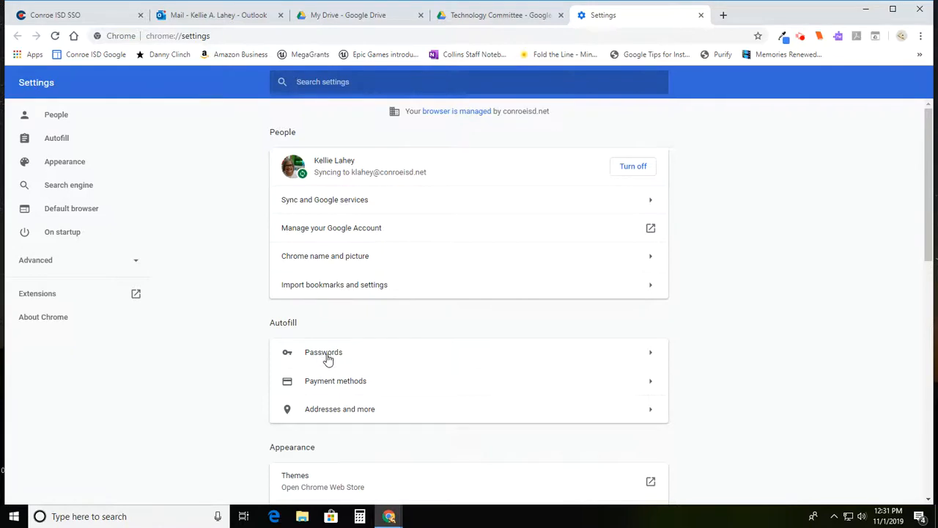
mouse_move(650, 358)
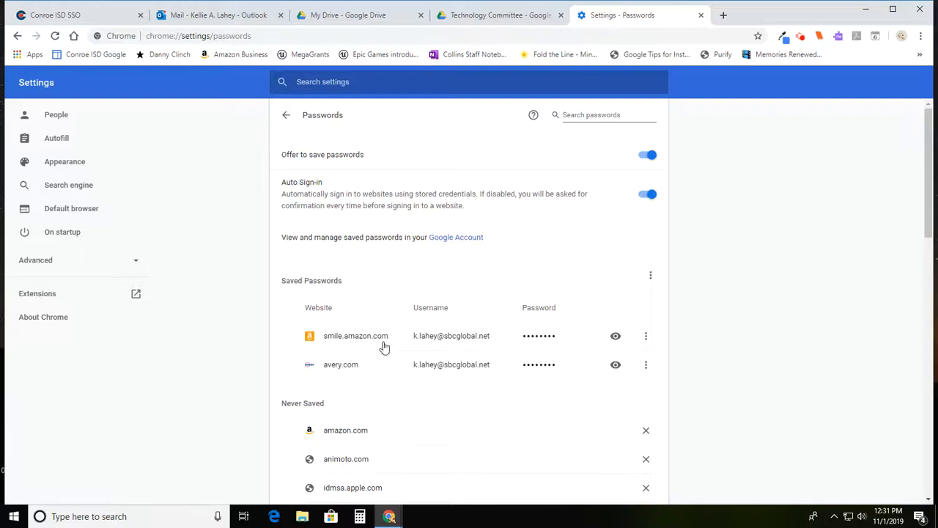
mouse_move(645, 336)
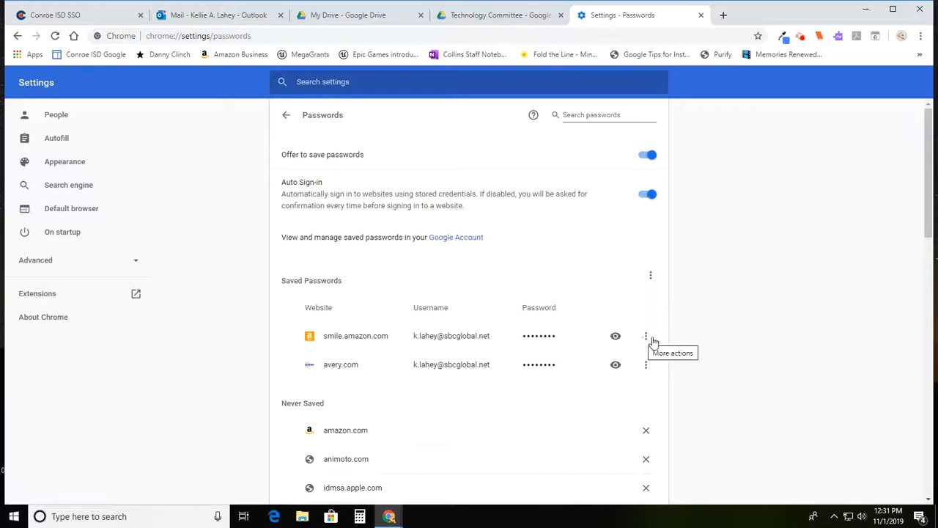
mouse_move(598, 337)
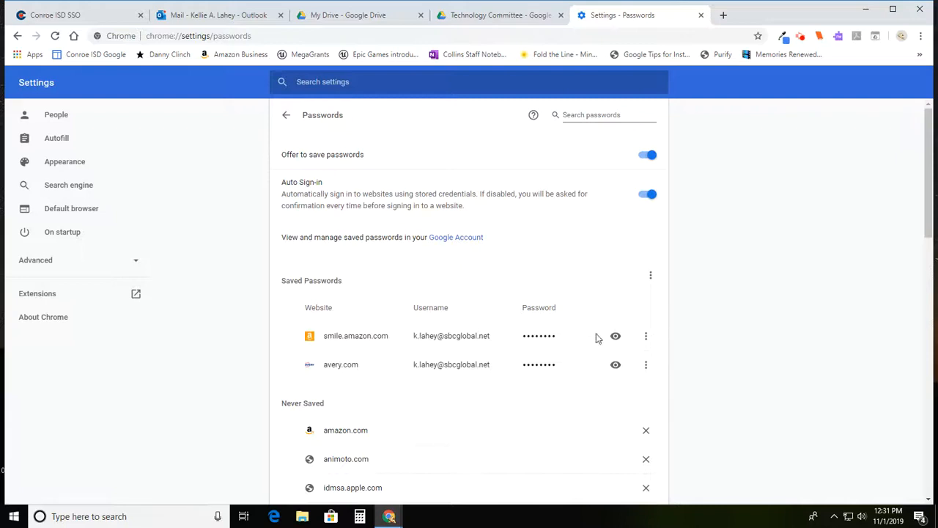
Remove the smile.amazon.com and avery.com saved passwords, emptying the saved list
click(645, 336)
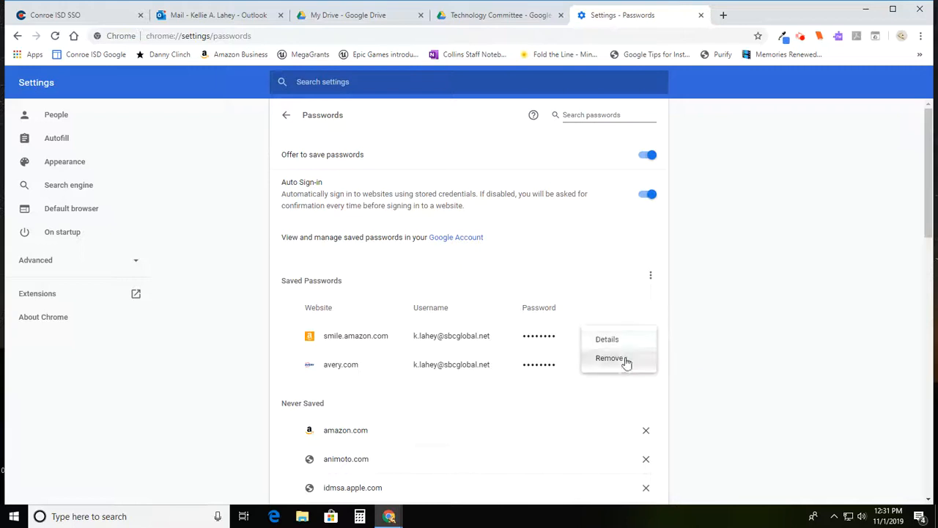
click(610, 358)
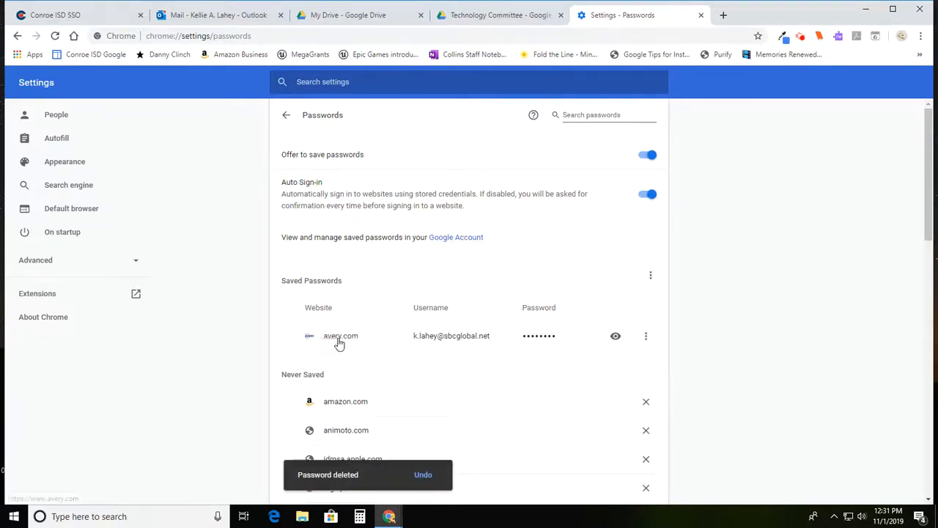
mouse_move(645, 335)
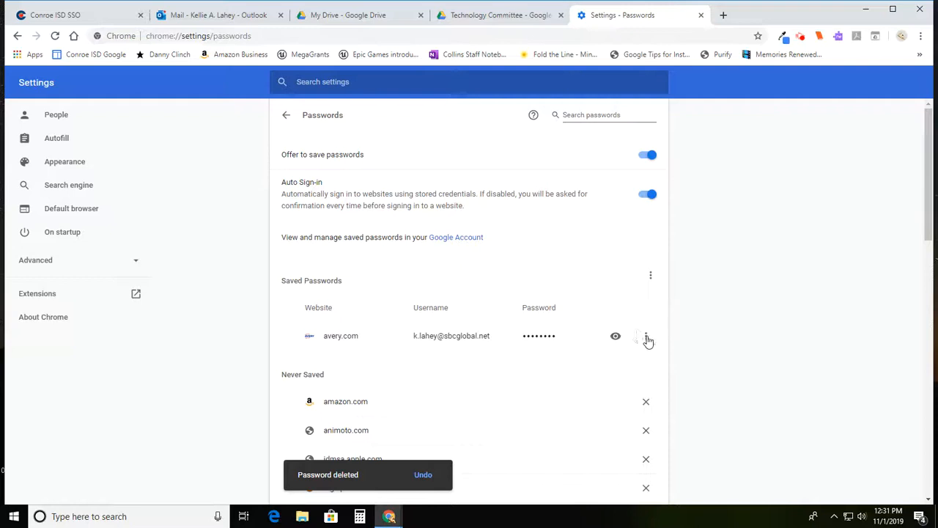
click(649, 335)
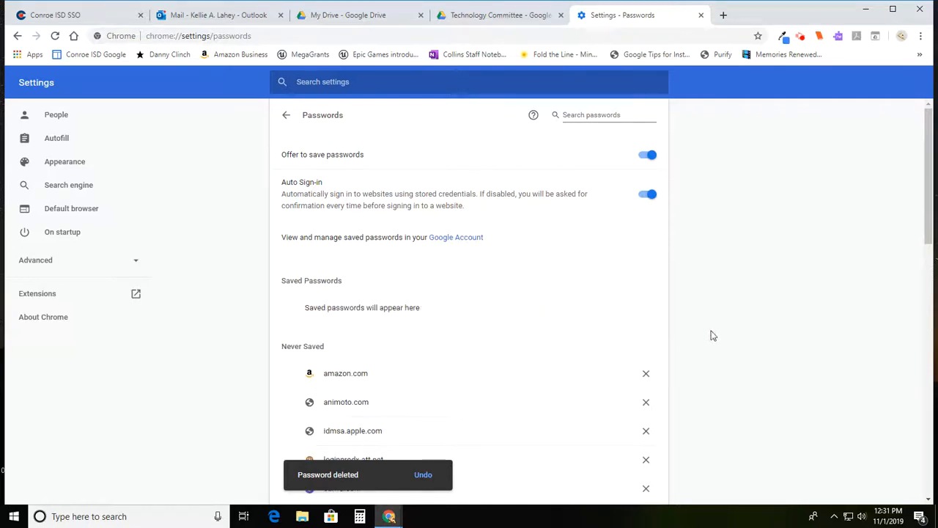
Scroll through the Never Saved sites list and back to the top
scroll(down, 3)
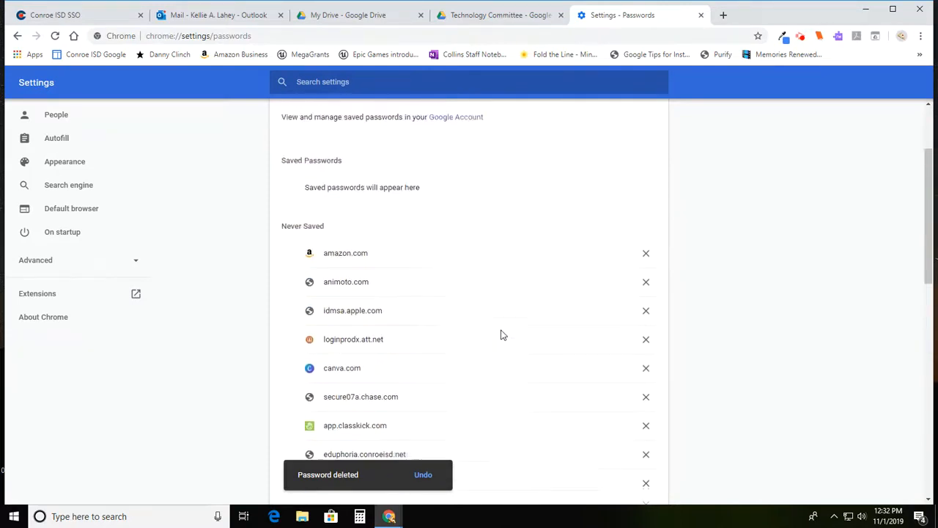
scroll(down, 3)
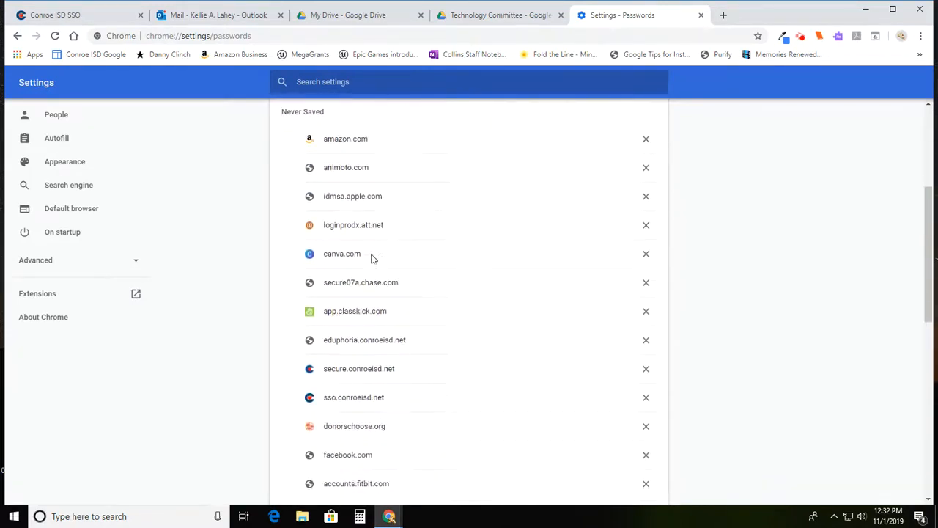
scroll(up, 3)
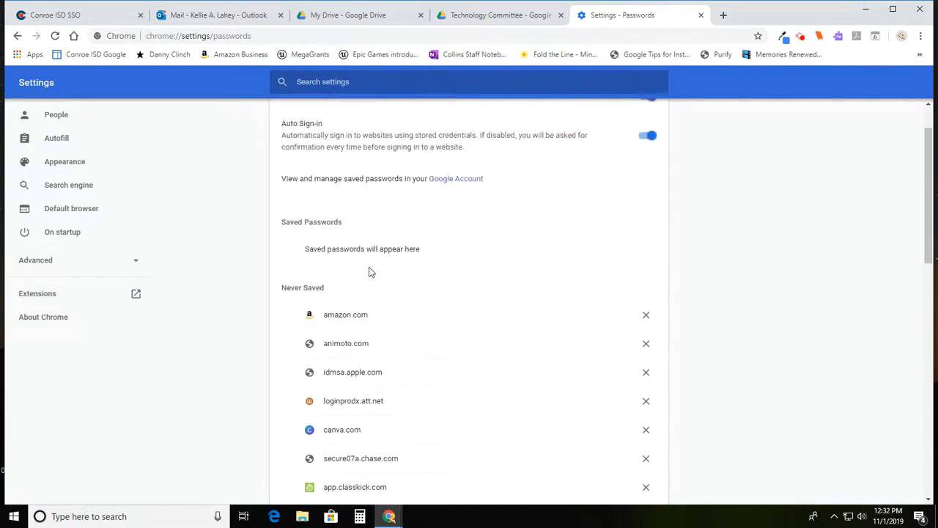
scroll(down, 3)
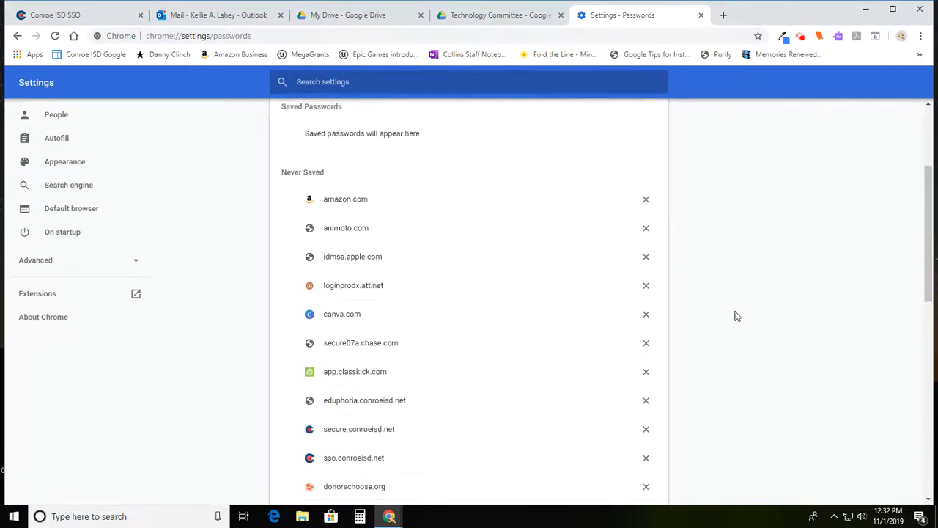
scroll(up, 3)
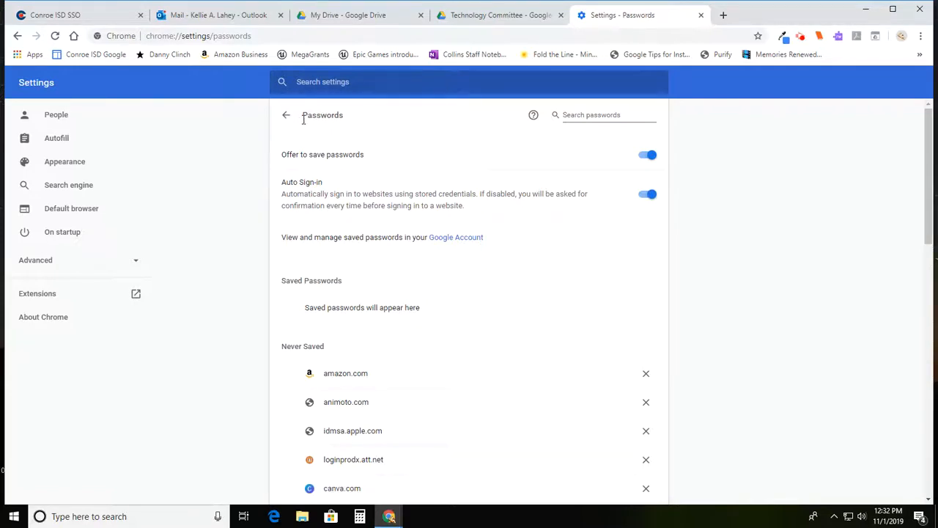
mouse_move(328, 125)
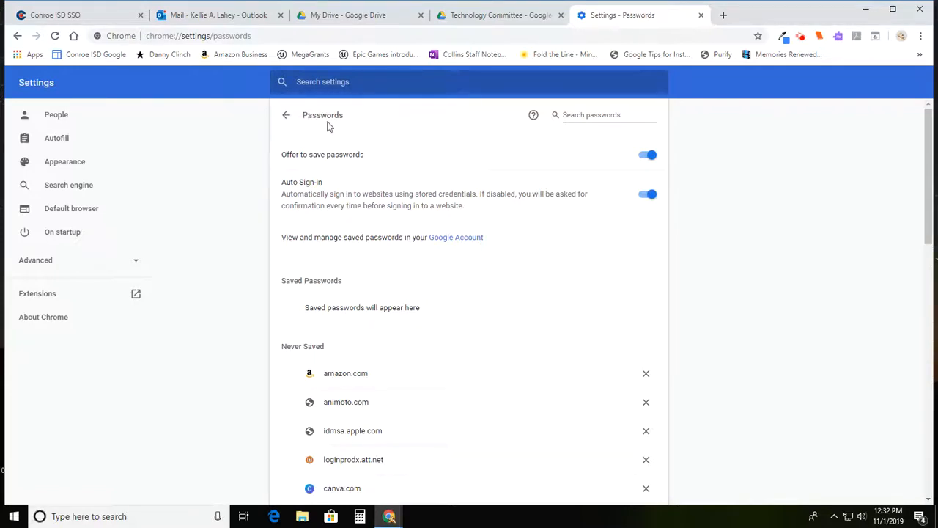
mouse_move(681, 16)
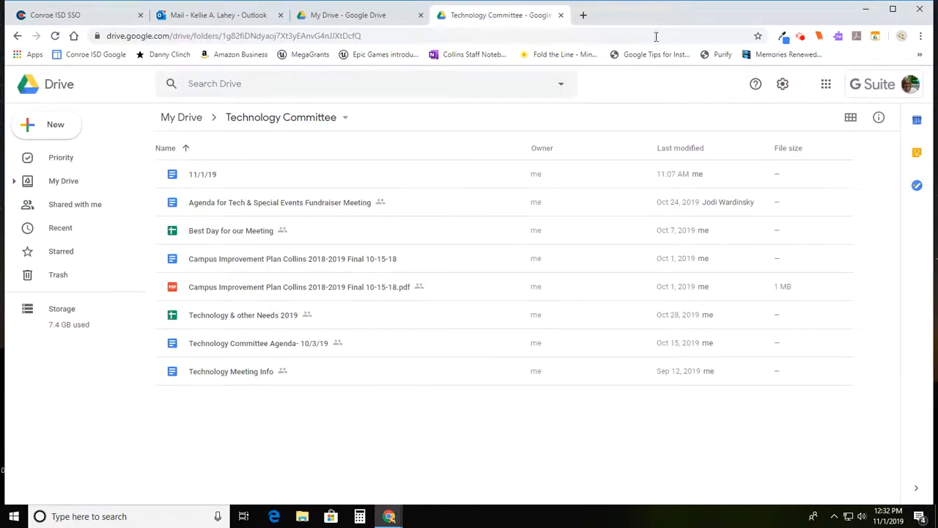
mouse_move(627, 96)
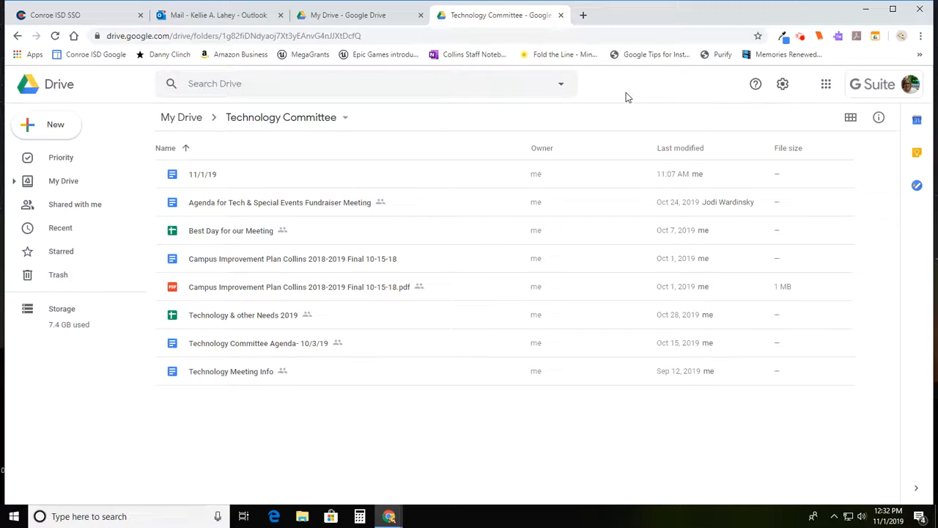